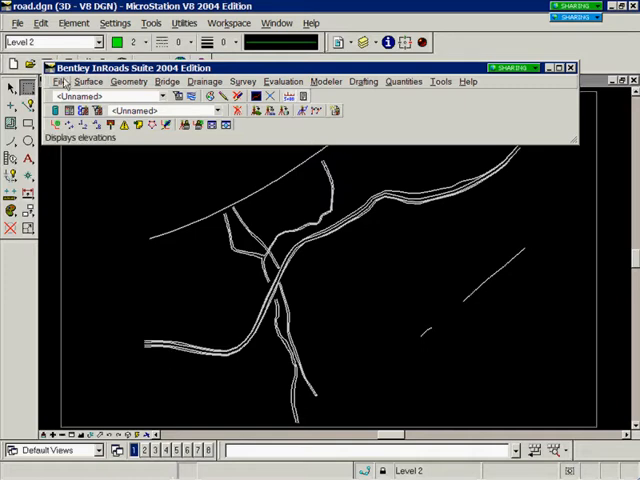
Step: Bring up the File menu on the InRoads menu bar, pointing to Import
{"action": "left_click", "coordinate": [63, 81]}
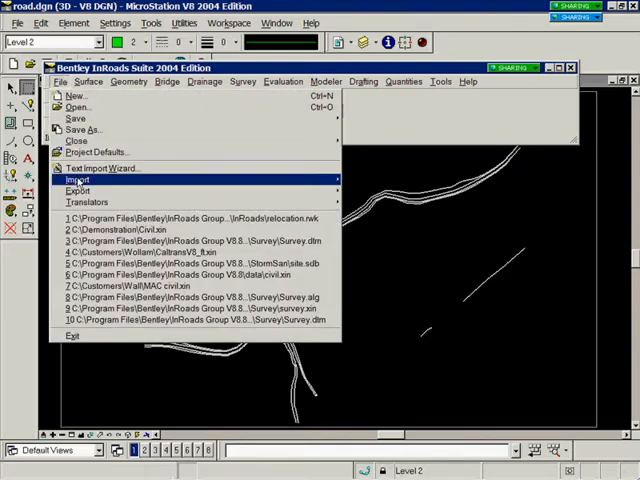
Step: Start a surface import from graphics named Existing, loading from Fence with Use Element Elevations
{"action": "left_click", "coordinate": [77, 179]}
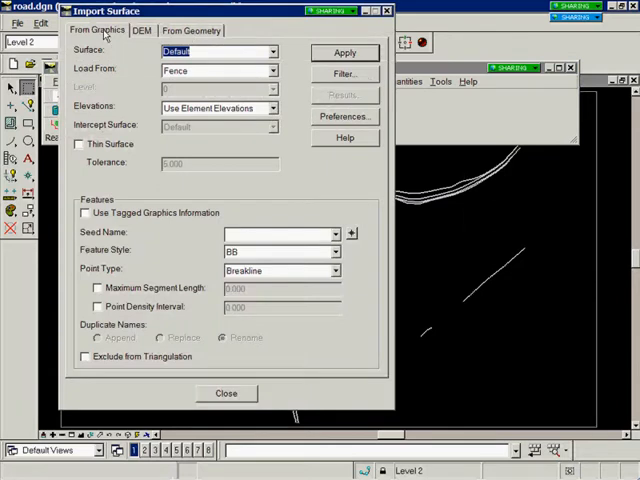
{"action": "mouse_move", "coordinate": [205, 55]}
{"action": "type", "text": "Ex"}
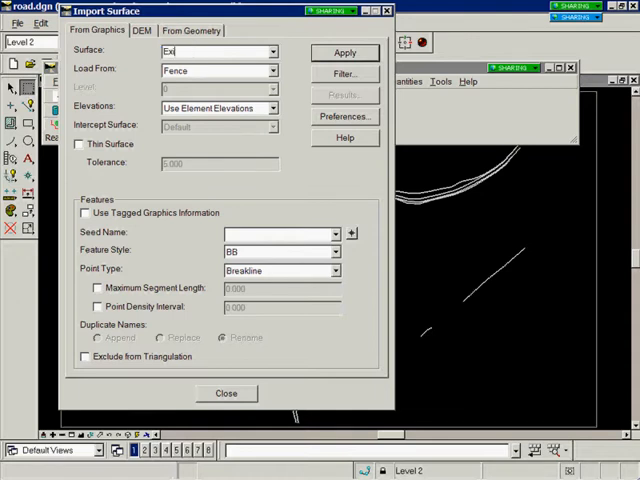
{"action": "left_click", "coordinate": [215, 51]}
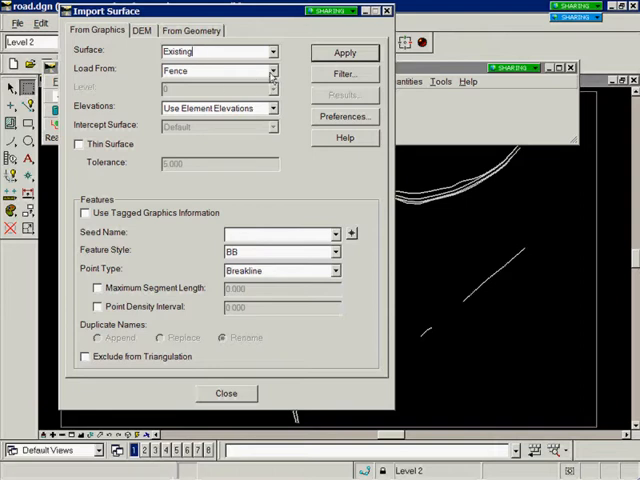
{"action": "left_click", "coordinate": [271, 71]}
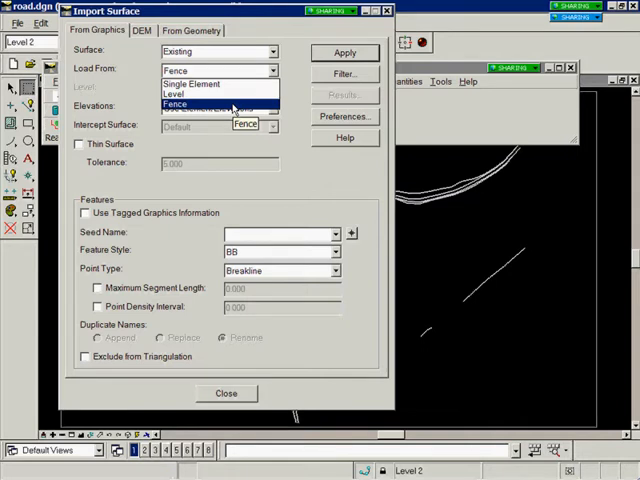
{"action": "left_click", "coordinate": [176, 103]}
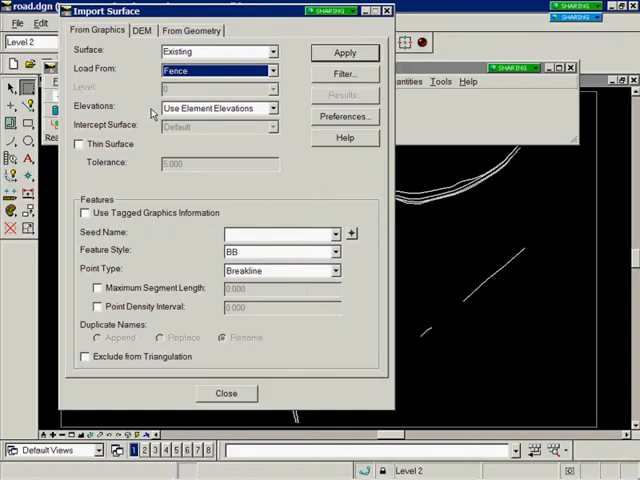
{"action": "left_click", "coordinate": [271, 107]}
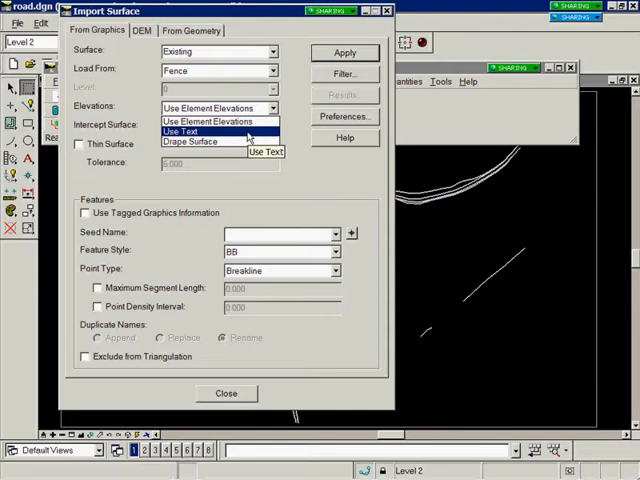
{"action": "mouse_move", "coordinate": [190, 141]}
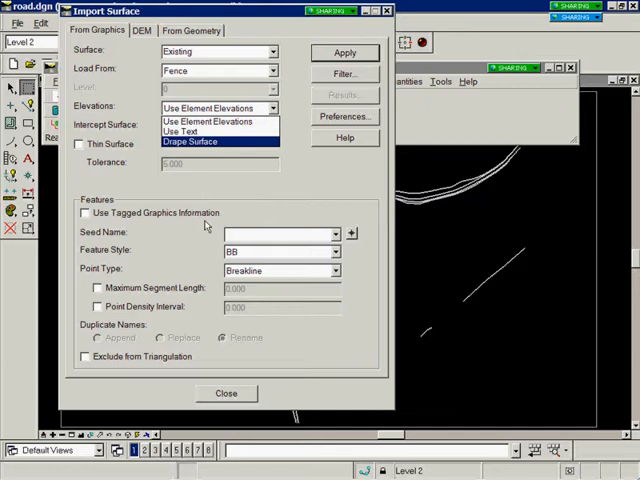
{"action": "left_click", "coordinate": [207, 120]}
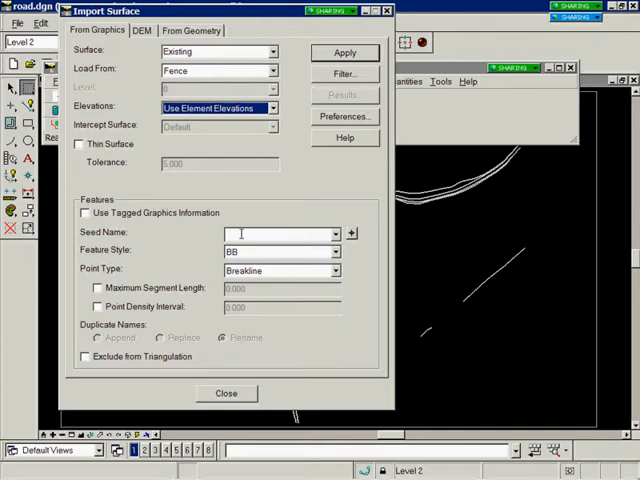
Step: Import the fenced graphics into Existing with seed name breaklines and point type Breakline, then close the import
{"action": "type", "text": "B"}
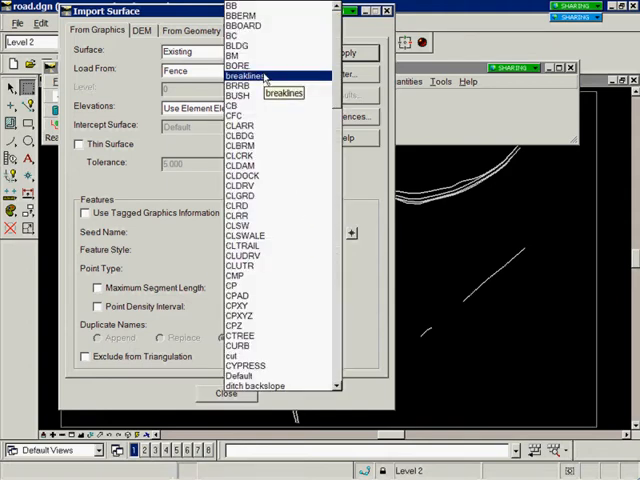
{"action": "left_click", "coordinate": [248, 76]}
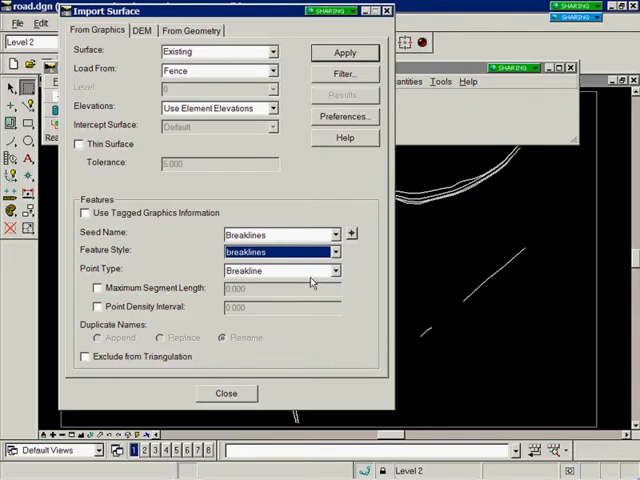
{"action": "mouse_move", "coordinate": [335, 272]}
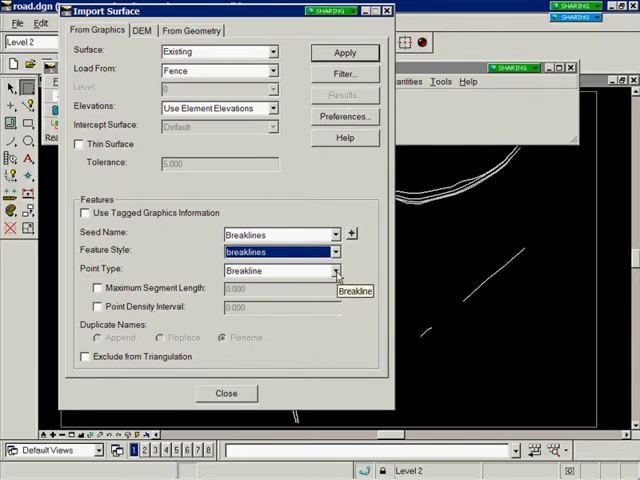
{"action": "left_click", "coordinate": [337, 270]}
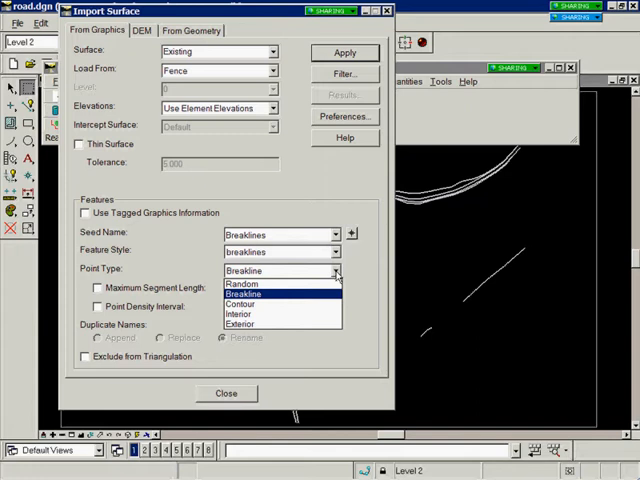
{"action": "left_click", "coordinate": [244, 294]}
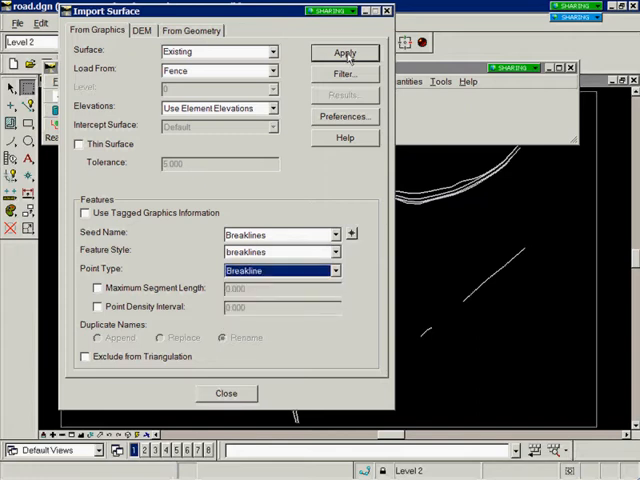
{"action": "left_click", "coordinate": [345, 52]}
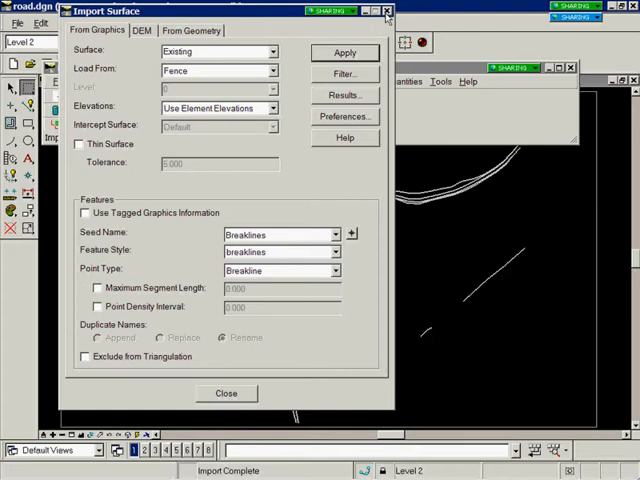
{"action": "left_click", "coordinate": [226, 392]}
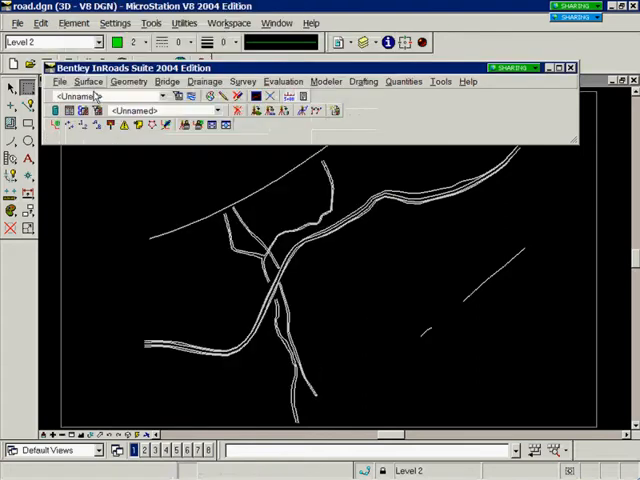
Step: Triangulate the Existing surface via Surface > Triangulate Surface, yielding 882 points and 1705 triangles
{"action": "left_click", "coordinate": [89, 81]}
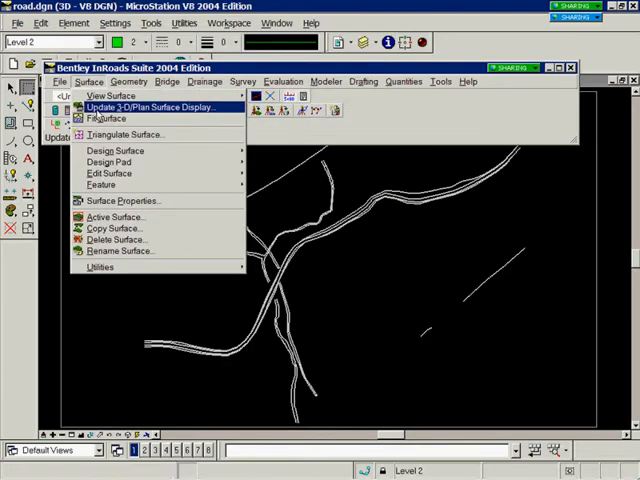
{"action": "left_click", "coordinate": [124, 134]}
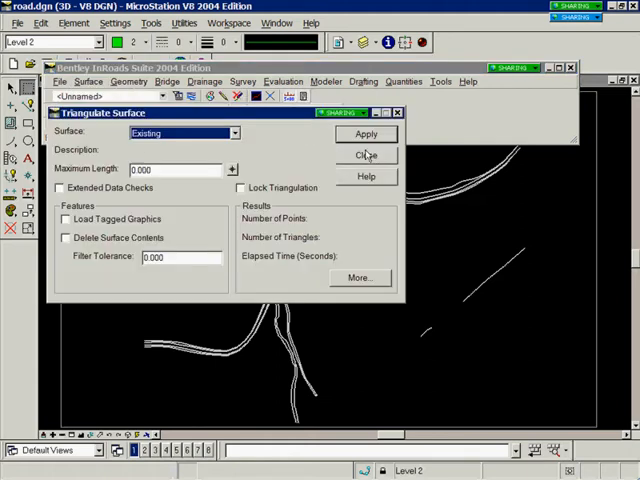
{"action": "left_click", "coordinate": [366, 133]}
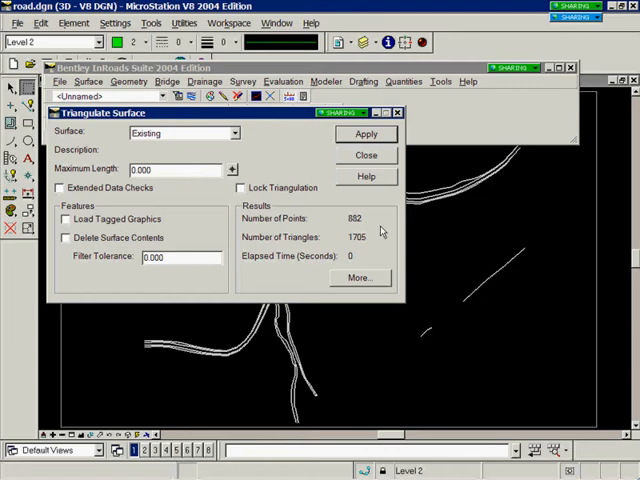
{"action": "mouse_move", "coordinate": [380, 237]}
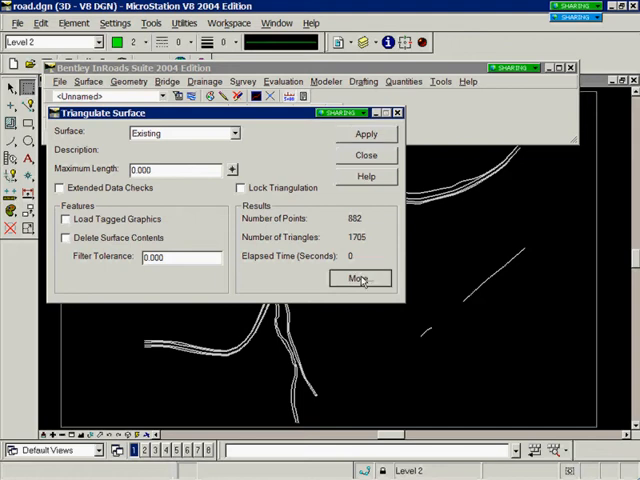
{"action": "left_click", "coordinate": [360, 278]}
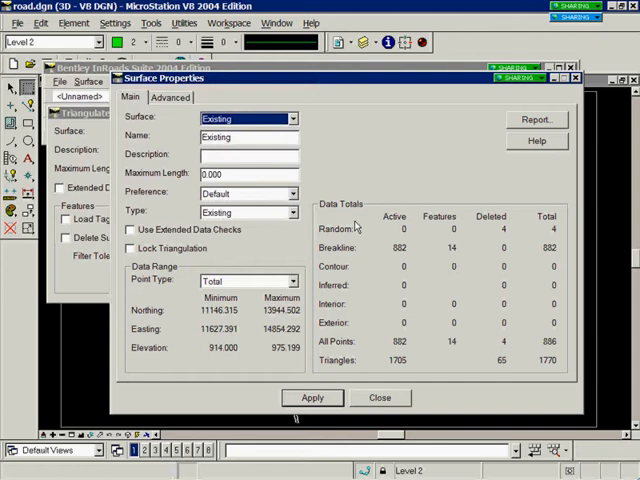
{"action": "mouse_move", "coordinate": [349, 262]}
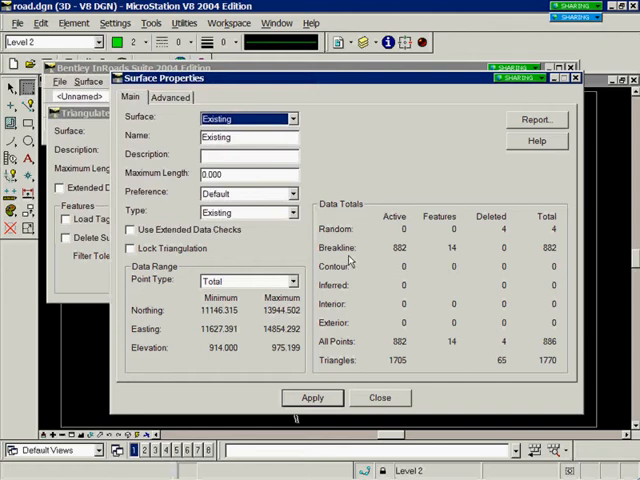
{"action": "mouse_move", "coordinate": [352, 280]}
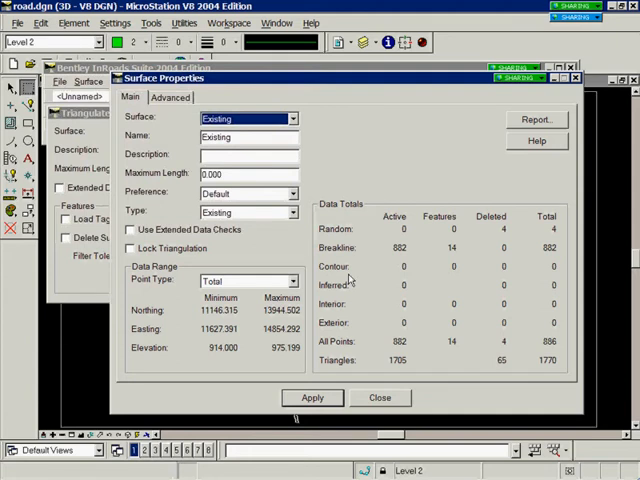
{"action": "mouse_move", "coordinate": [160, 285]}
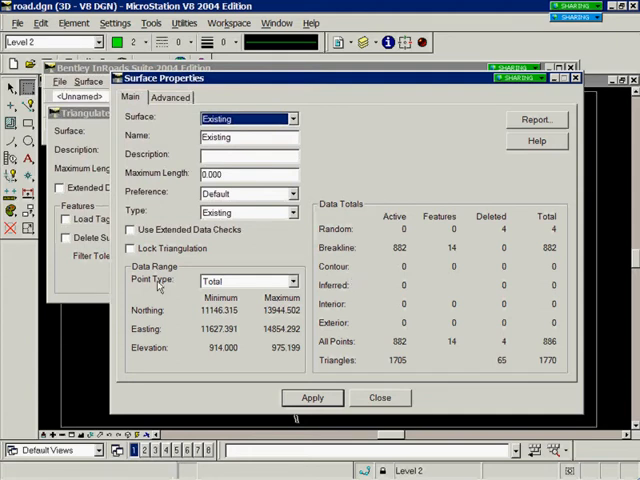
{"action": "mouse_move", "coordinate": [170, 287]}
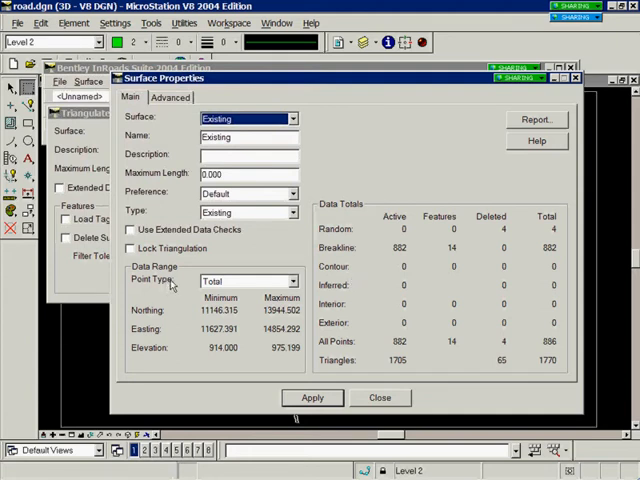
{"action": "mouse_move", "coordinate": [190, 309]}
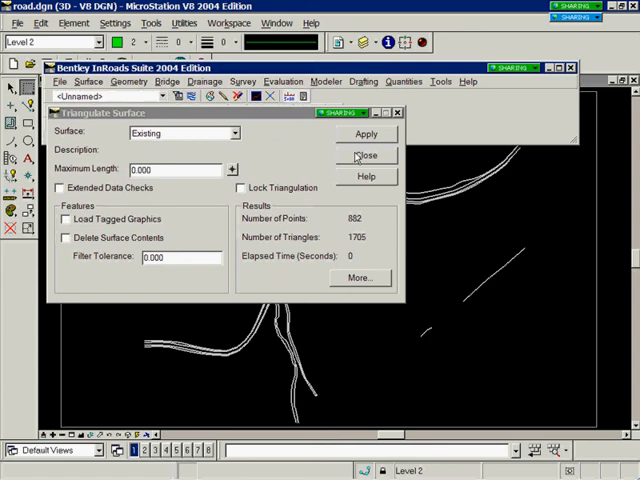
Step: Close triangulation and draw the Existing surface's perimeter via Surface > View Surface > Perimeter
{"action": "left_click", "coordinate": [366, 155]}
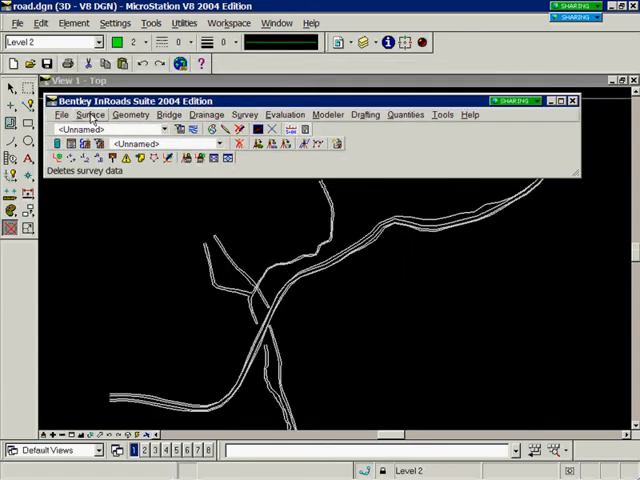
{"action": "left_click", "coordinate": [90, 114]}
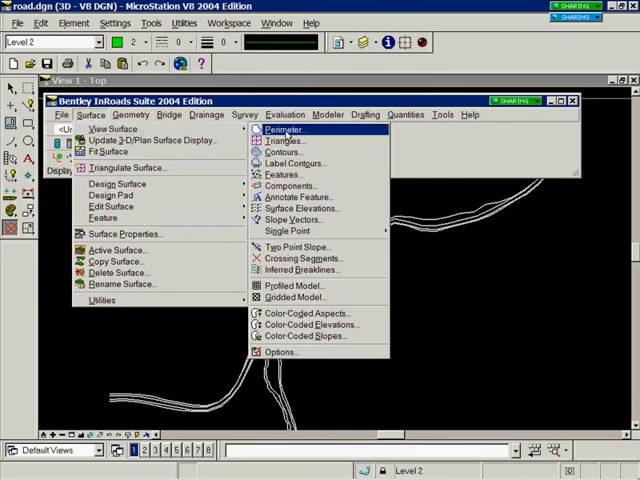
{"action": "left_click", "coordinate": [283, 129]}
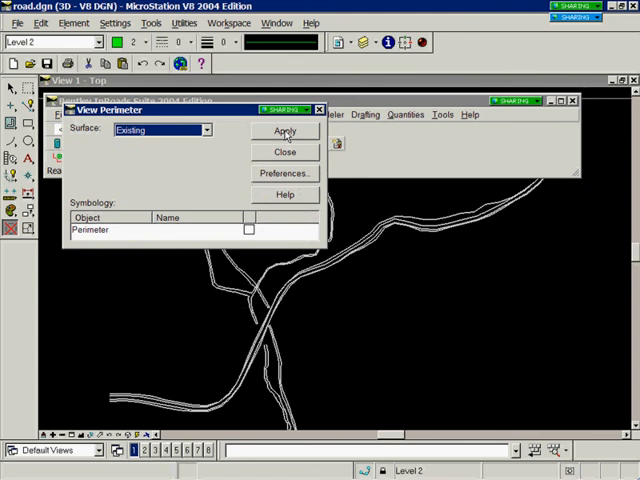
{"action": "left_click", "coordinate": [284, 131]}
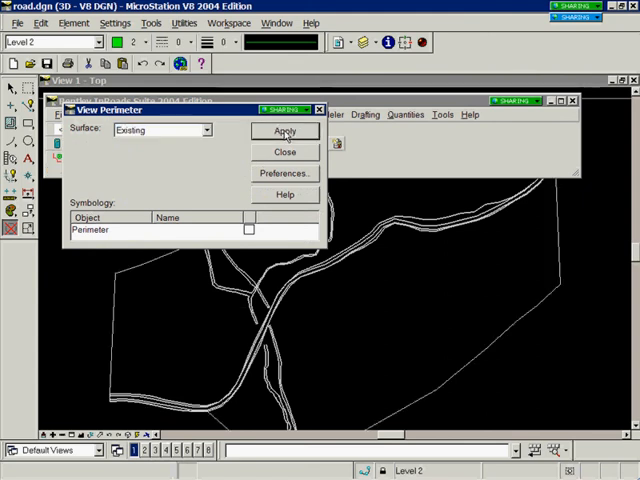